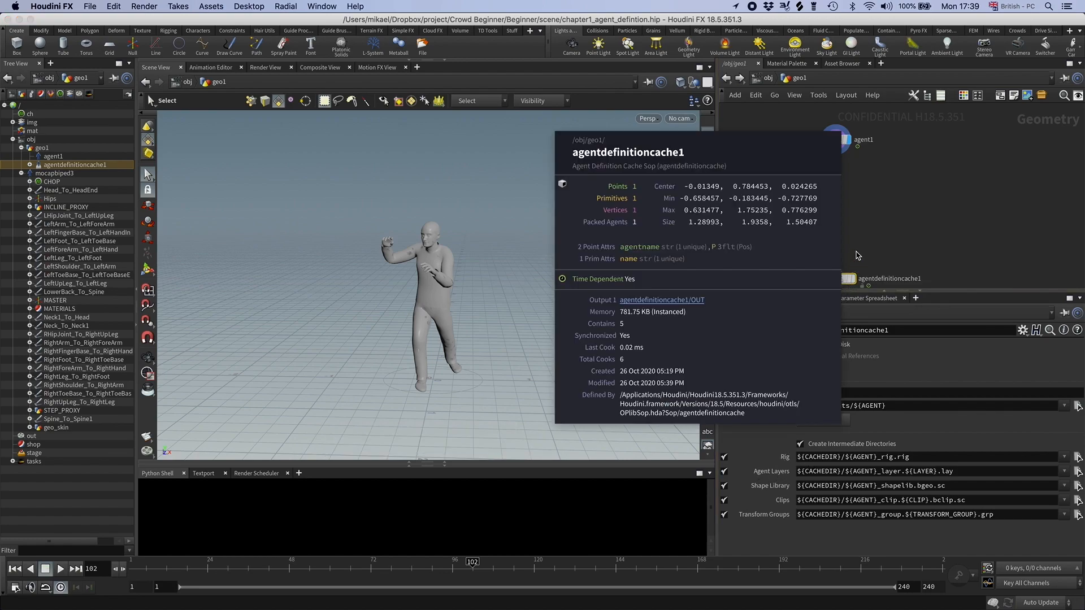
Add a Tube SOP set to Polygon and taper its radius scale into a cone.
key(Tab)
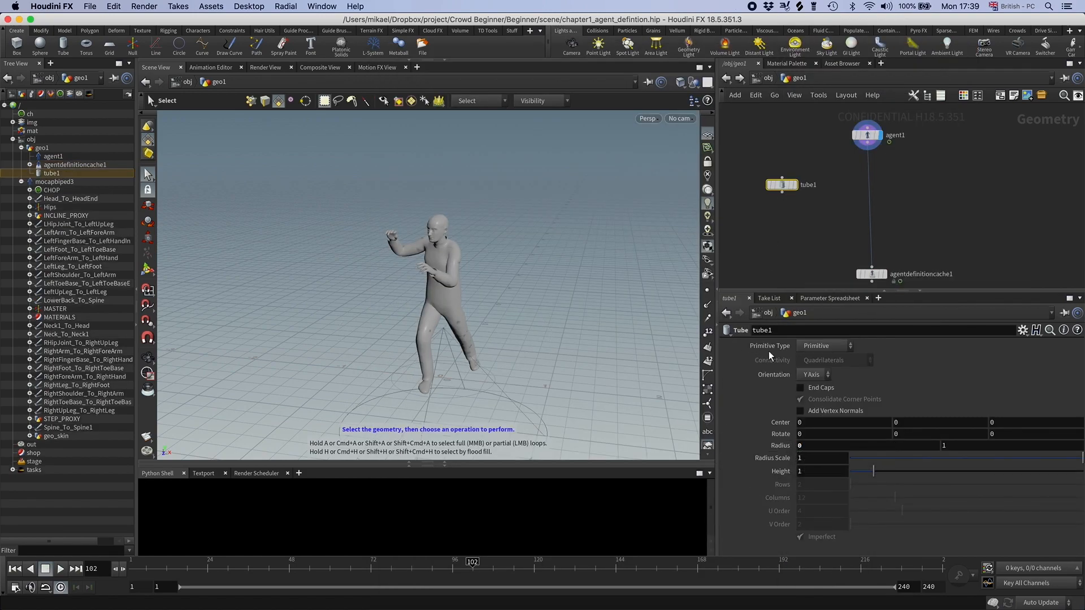
click(825, 345)
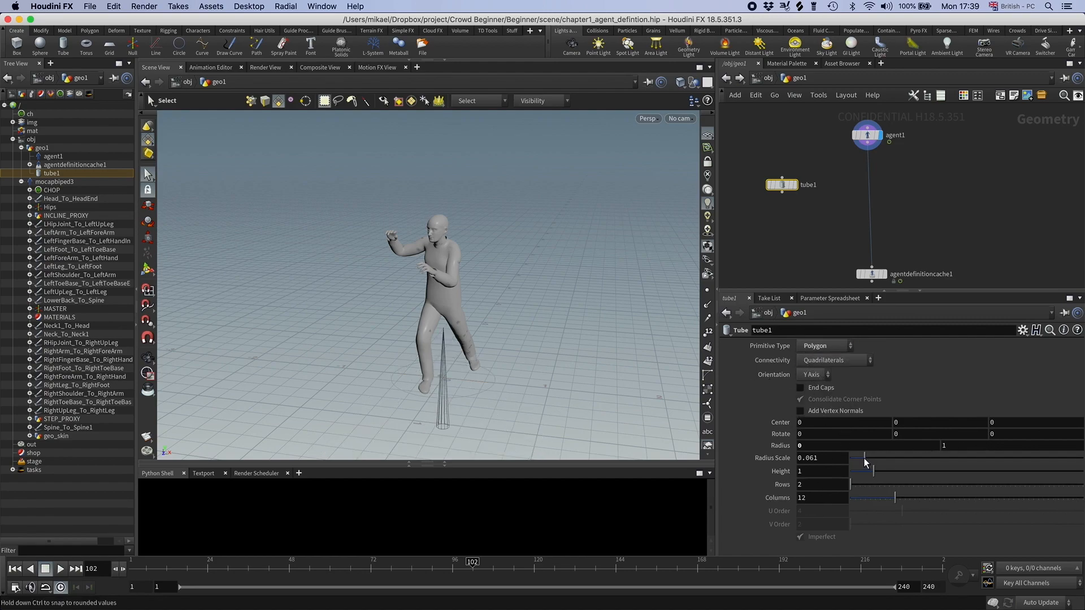
drag(865, 459, 911, 458)
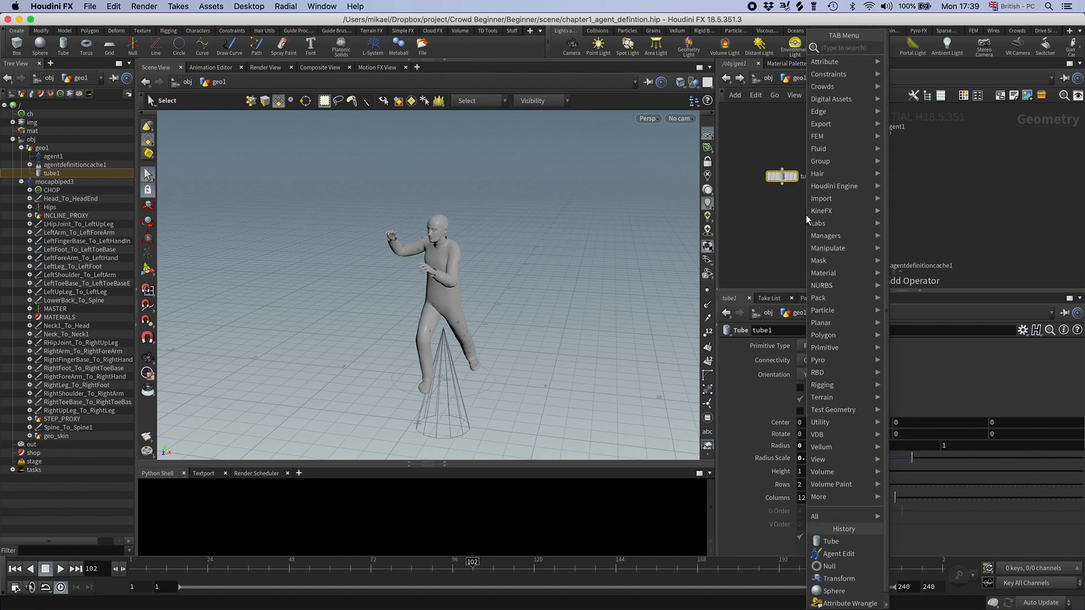
Position the cone on the head with a Transform node and name the ending null OUT_party_hat.
text(tran)
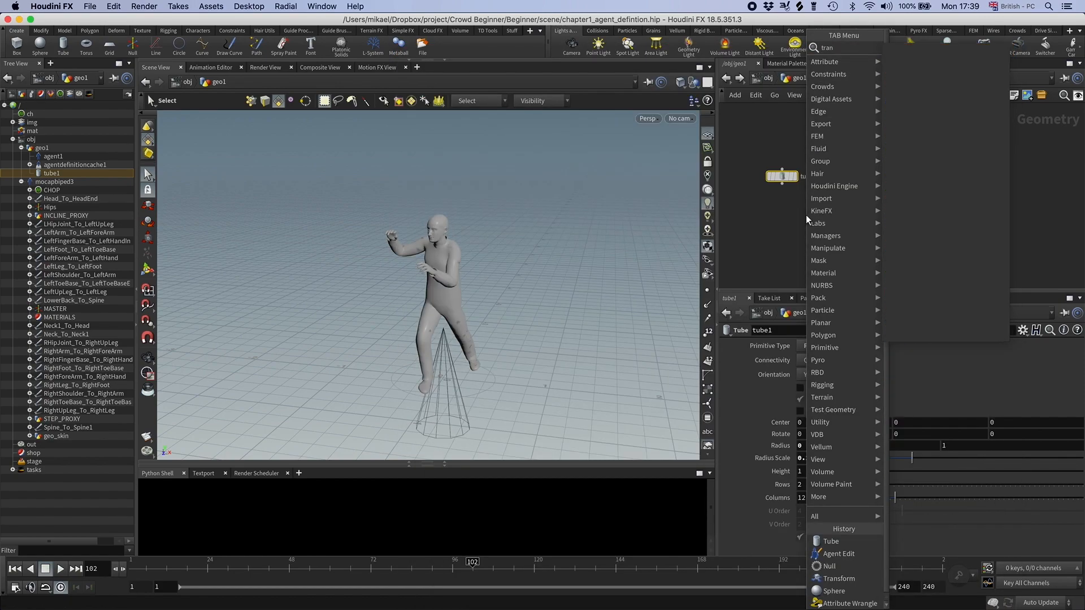
click(839, 577)
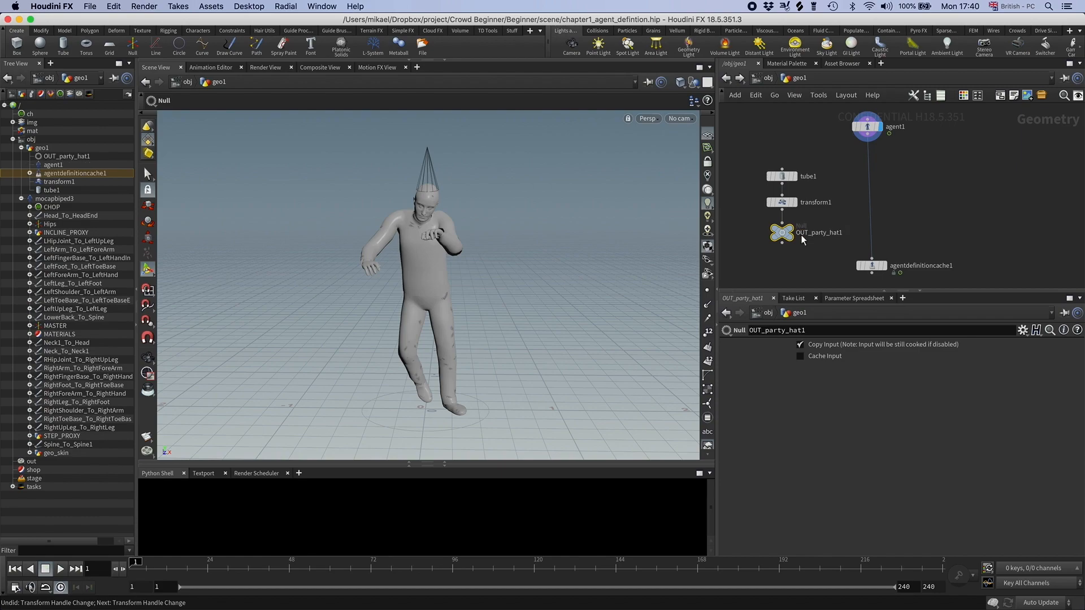
double_click(818, 232)
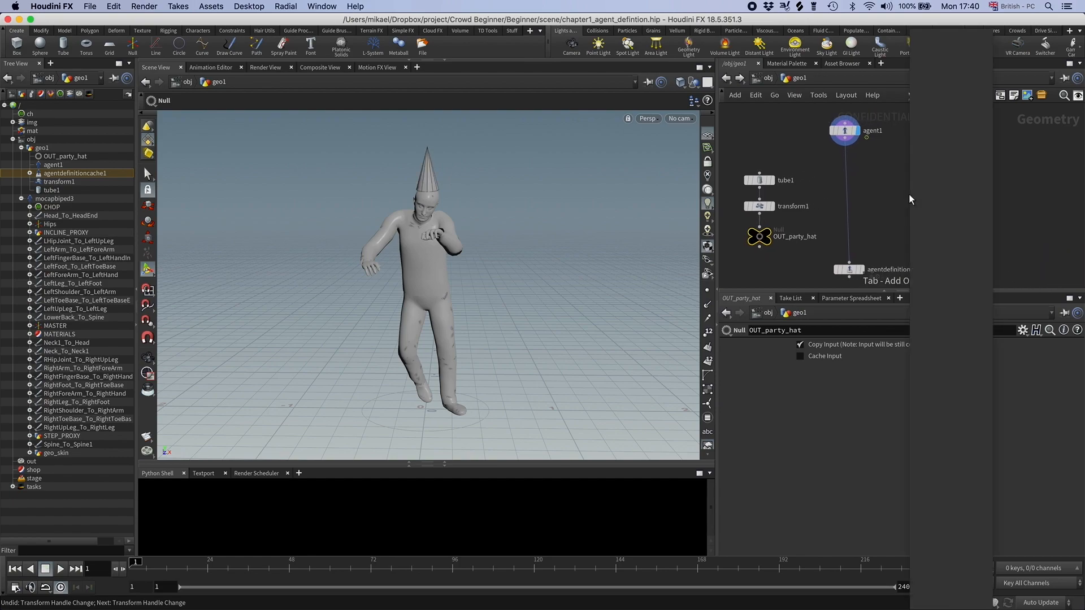
Add an Agent Layer node between agent1 and the definition cache, hiding other objects in the viewport.
key(Tab)
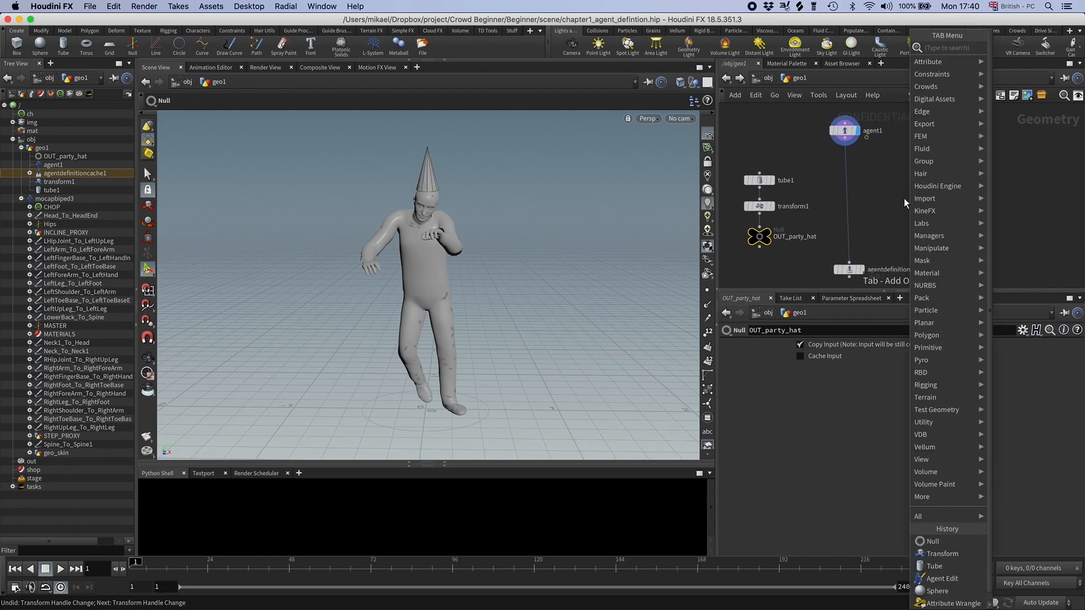
text(agent la)
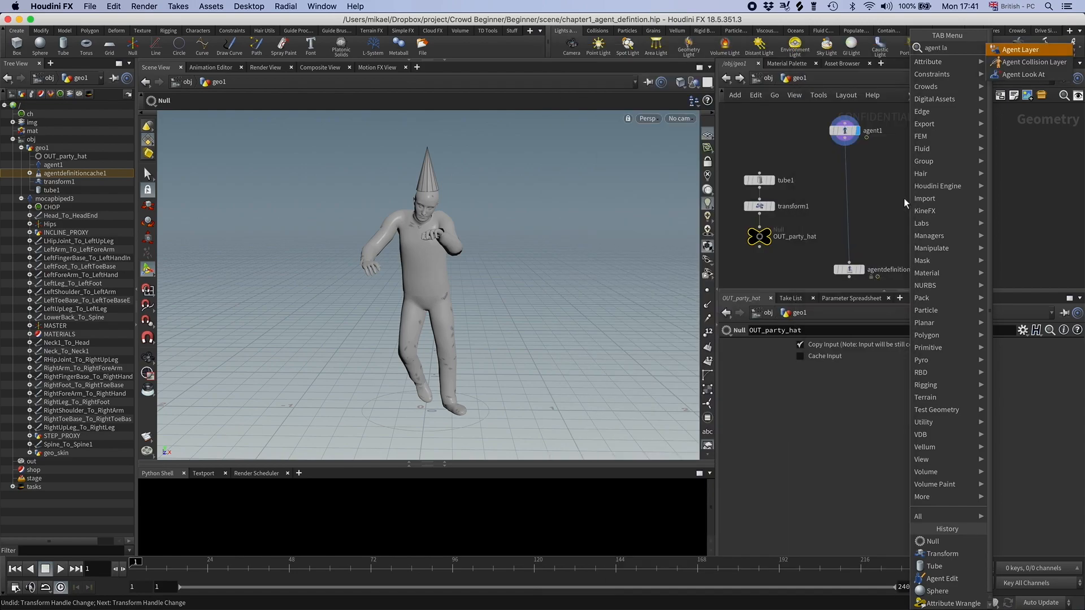
click(1020, 49)
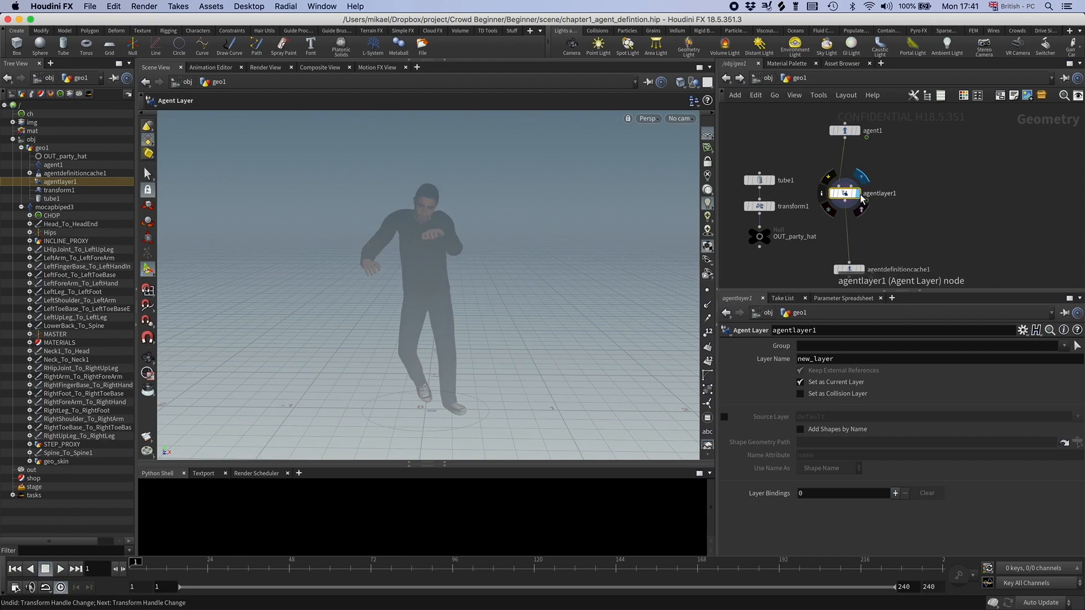
click(691, 83)
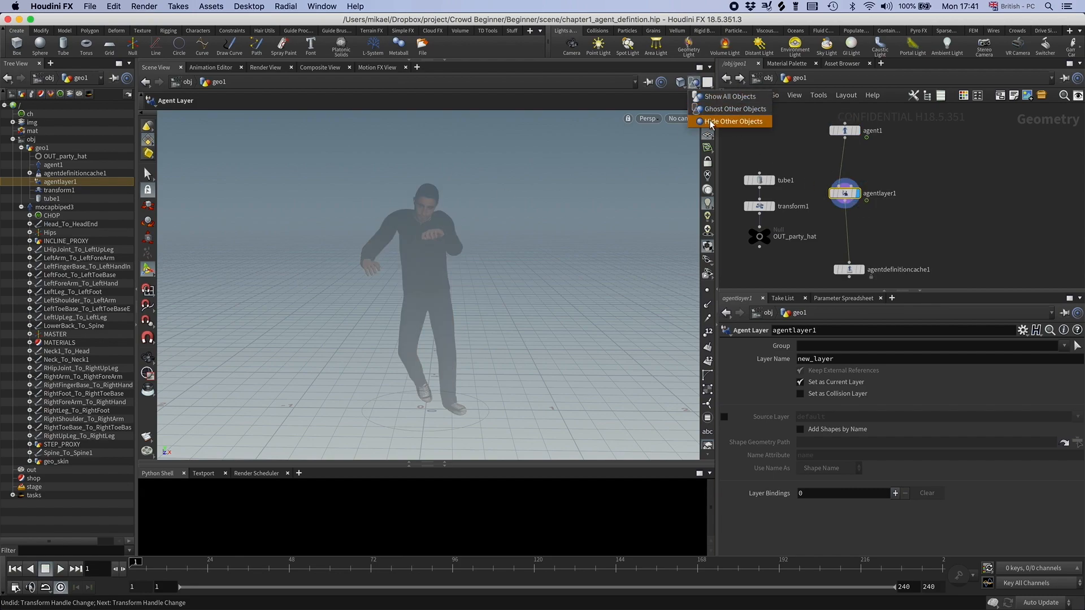
click(733, 121)
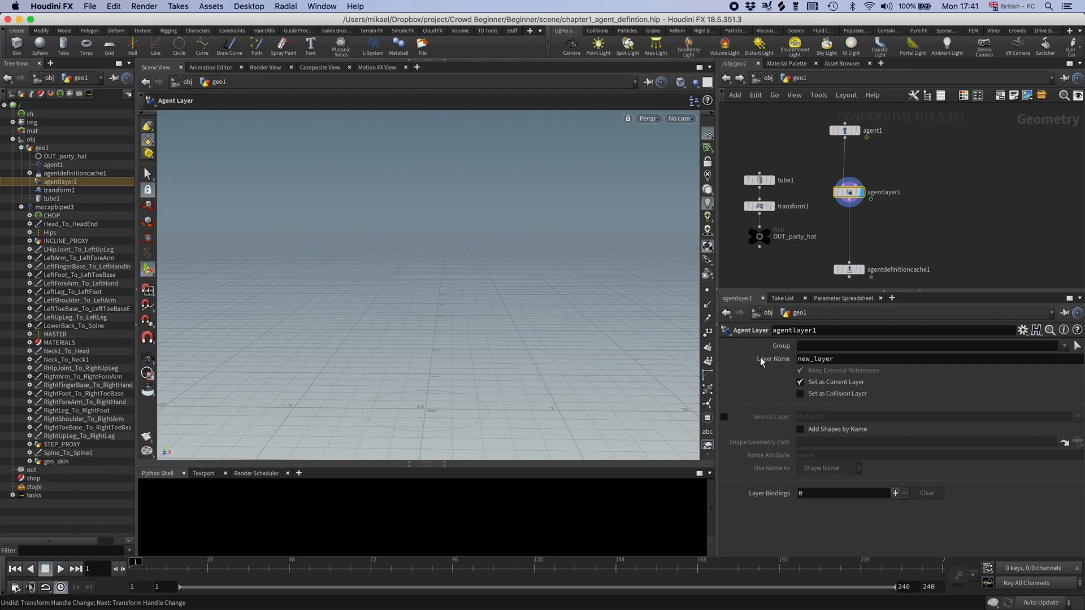
mouse_move(864, 363)
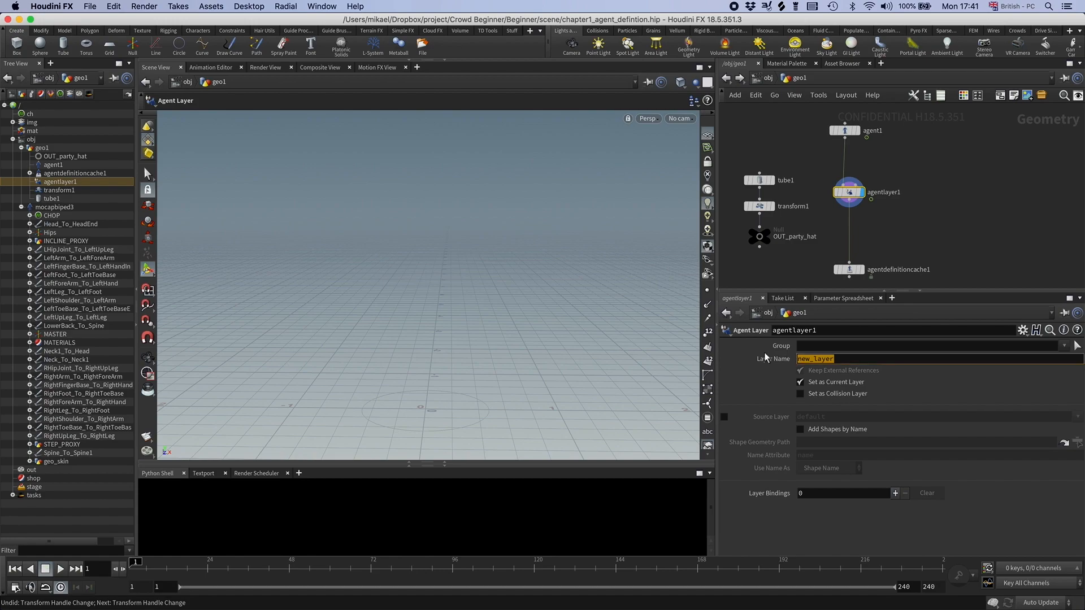
Name the layer party_zombie and use agent1's 'default' layer as its source layer.
text(party_zomb)
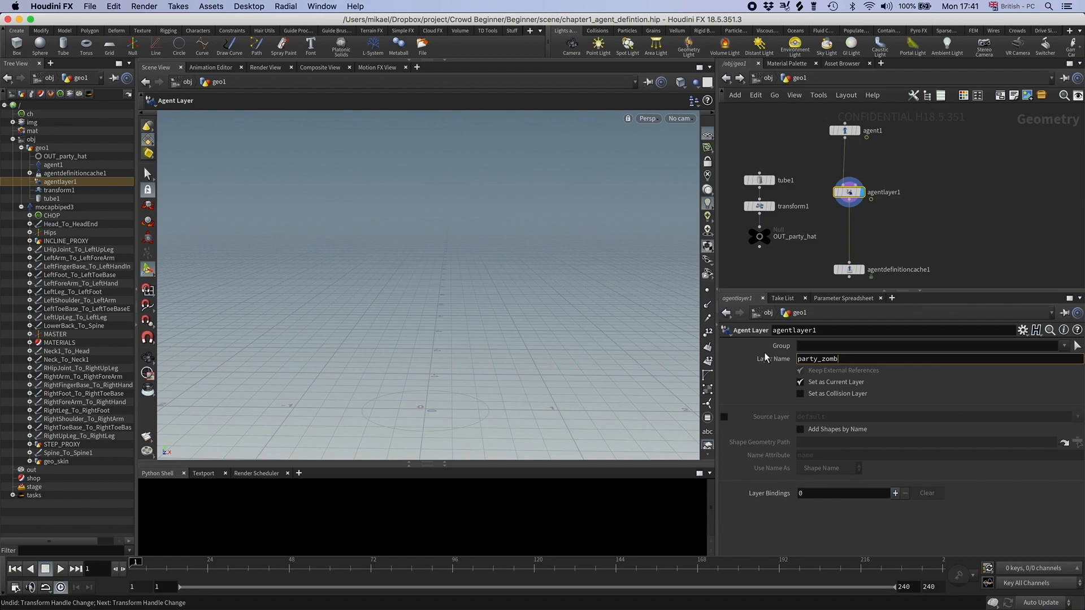
text(ie)
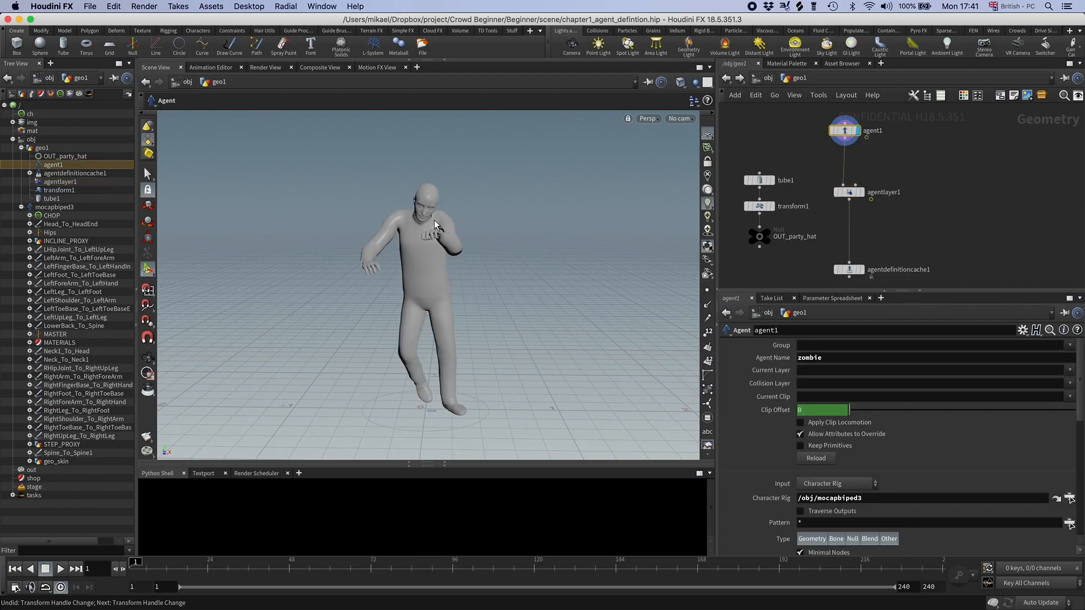
scroll(down, 3)
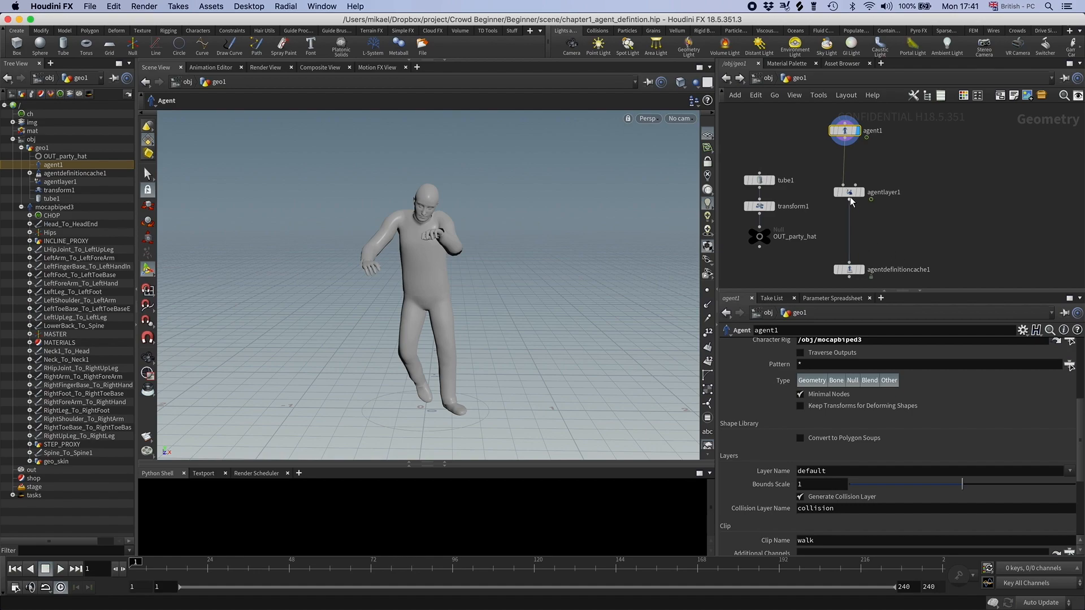
click(847, 192)
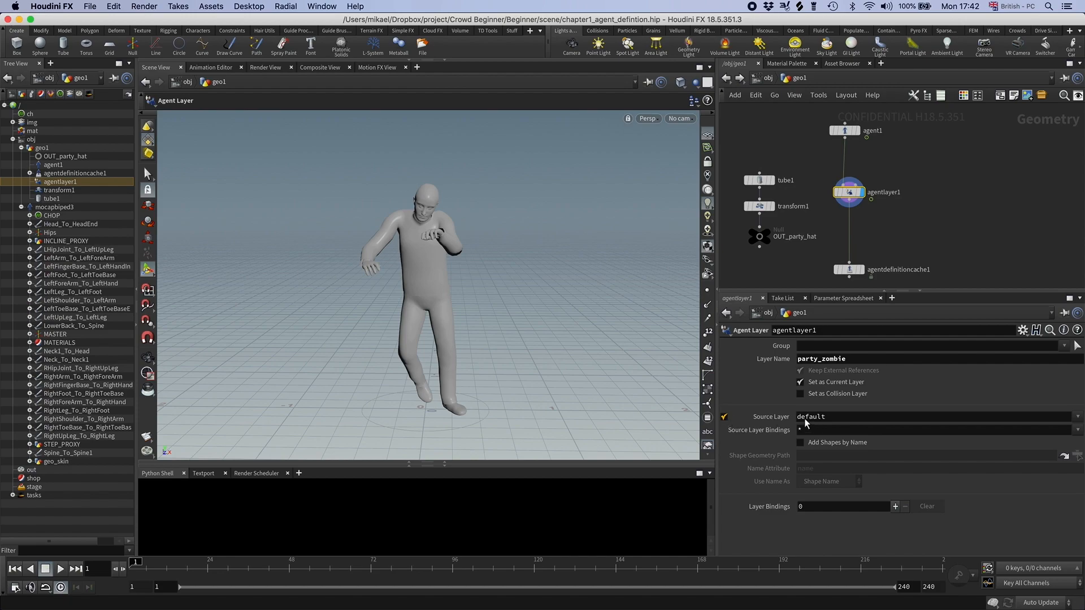
mouse_move(810, 420)
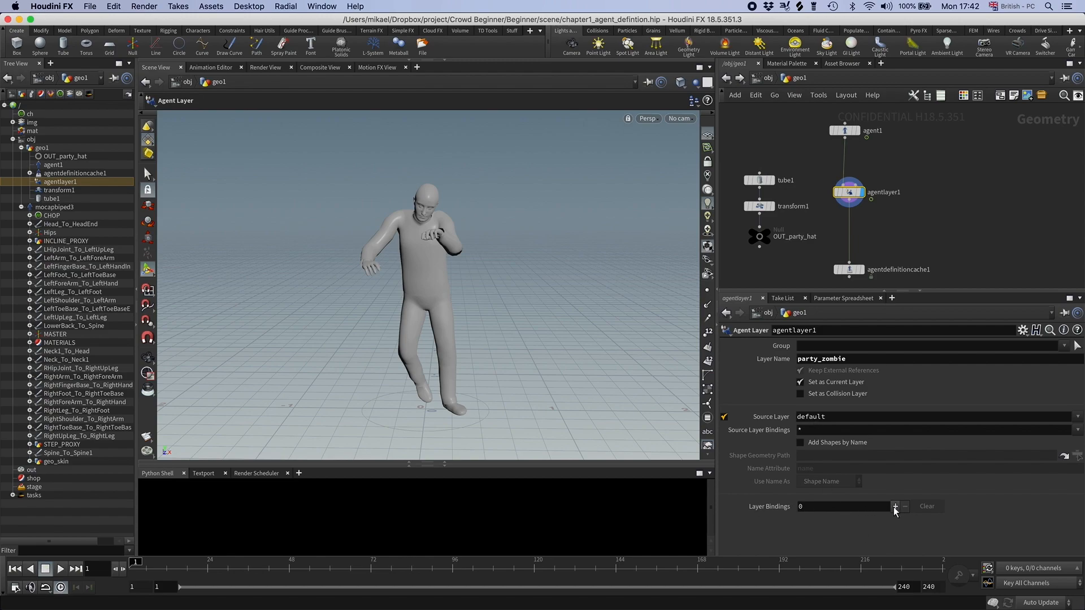
click(894, 506)
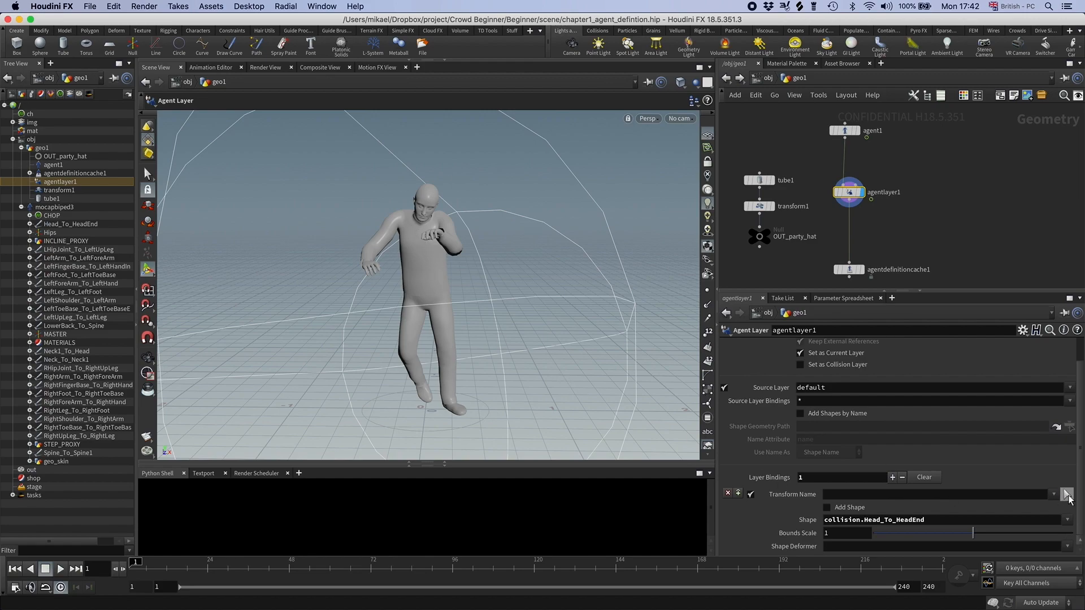
click(1068, 495)
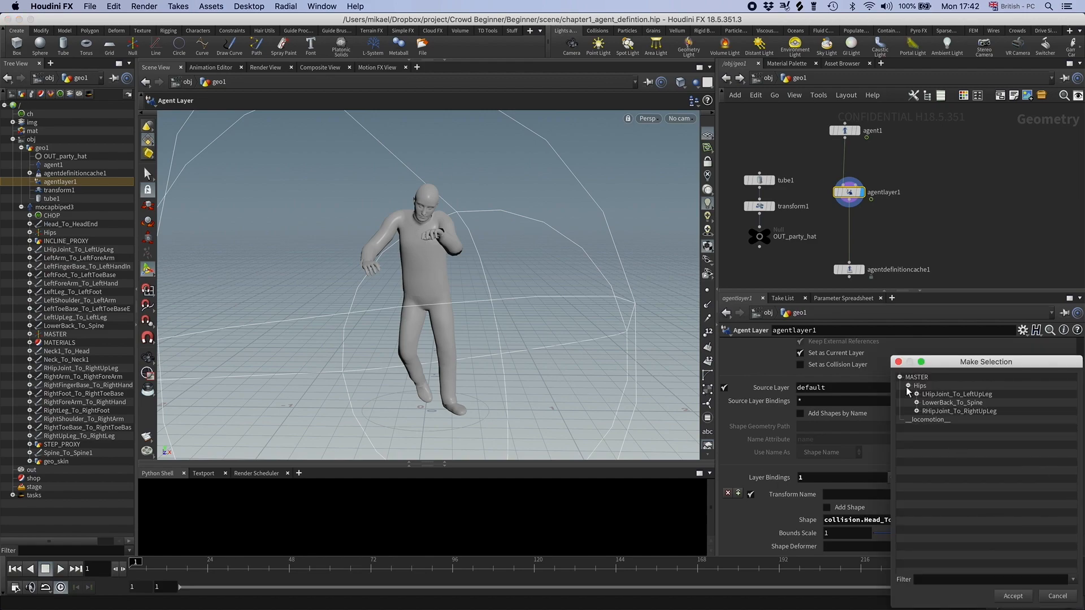
click(926, 403)
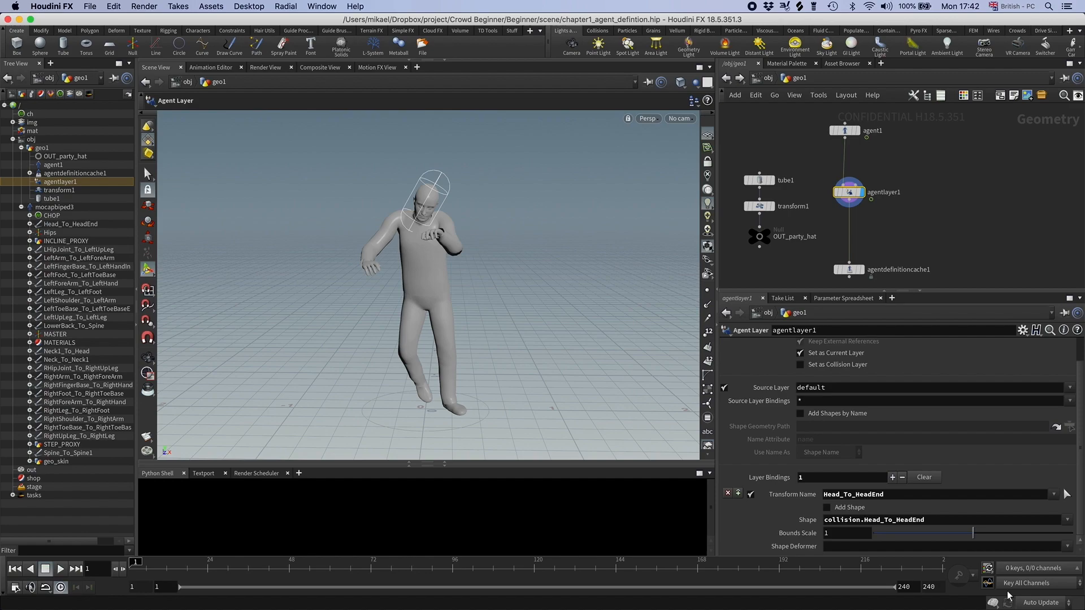
mouse_move(472, 191)
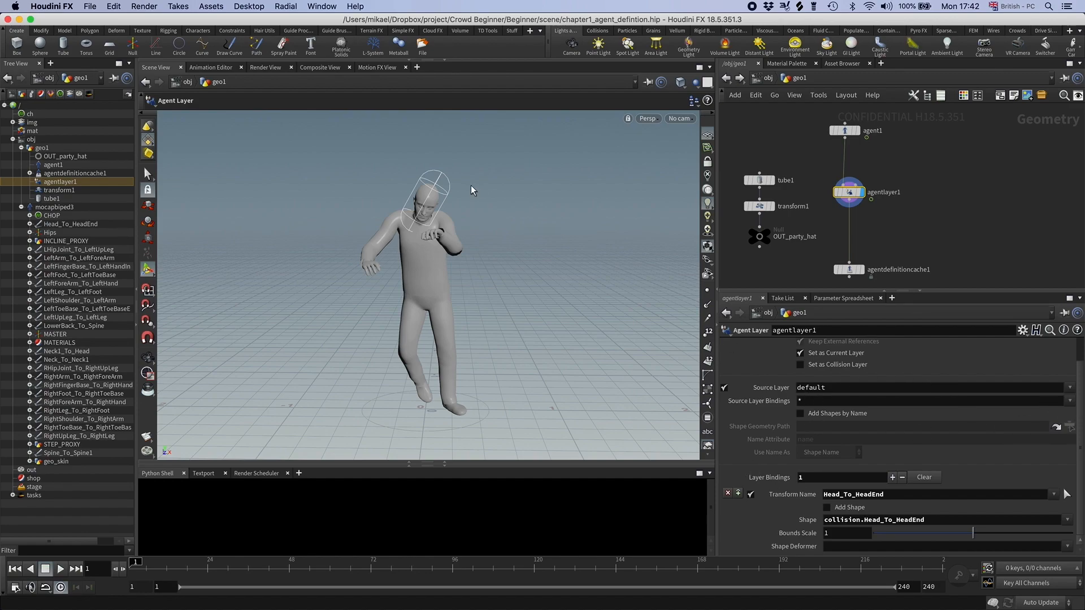
mouse_move(424, 198)
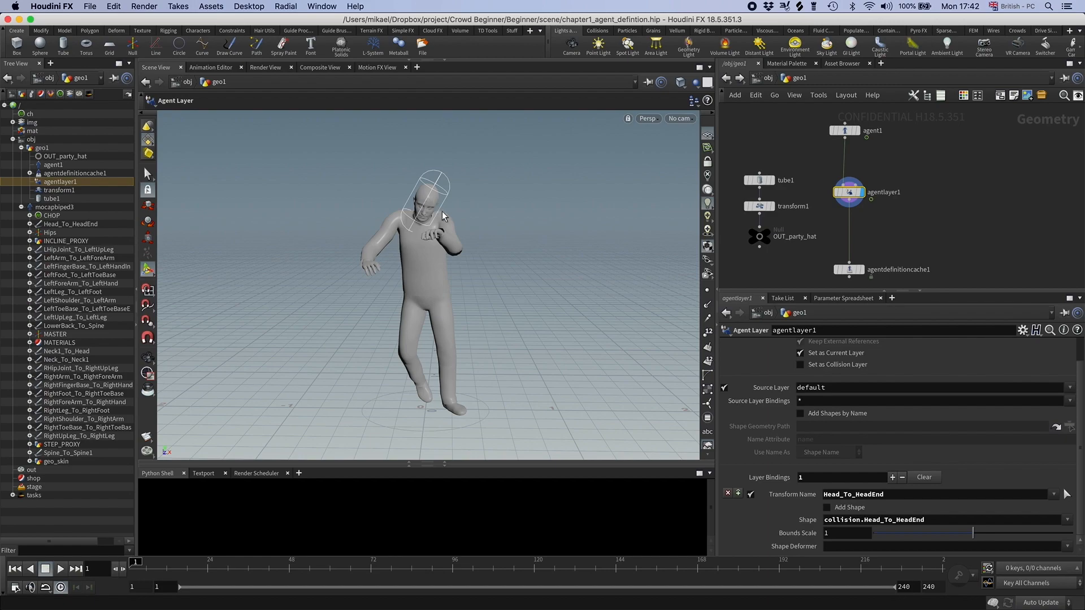
mouse_move(441, 211)
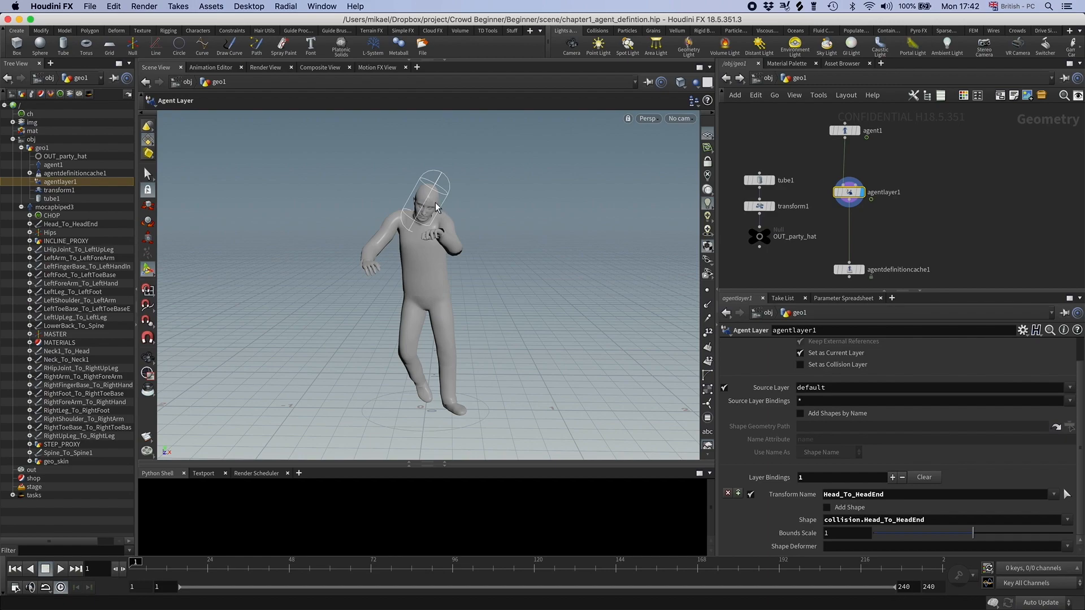
mouse_move(433, 207)
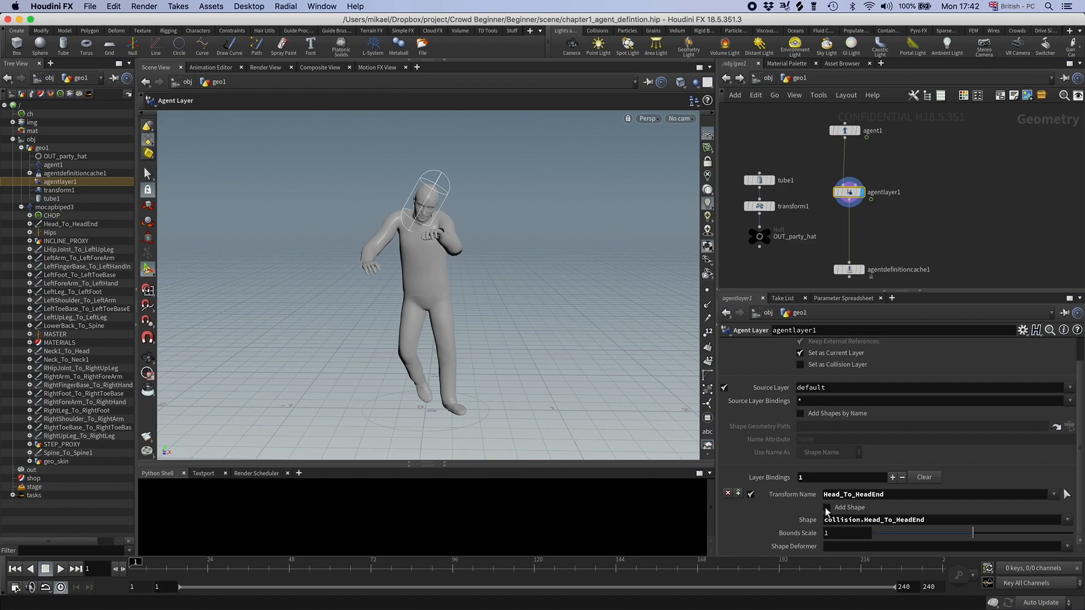
Enable Add Shape on the head binding using /obj/geo1/OUT_party_hat with shape name 'hat'.
click(848, 507)
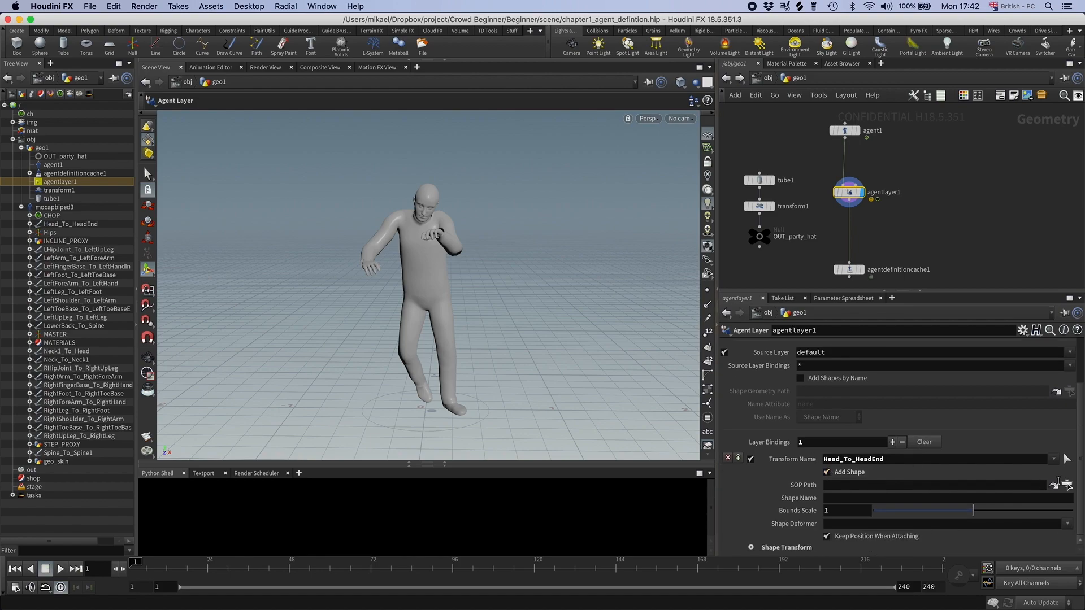
click(1067, 484)
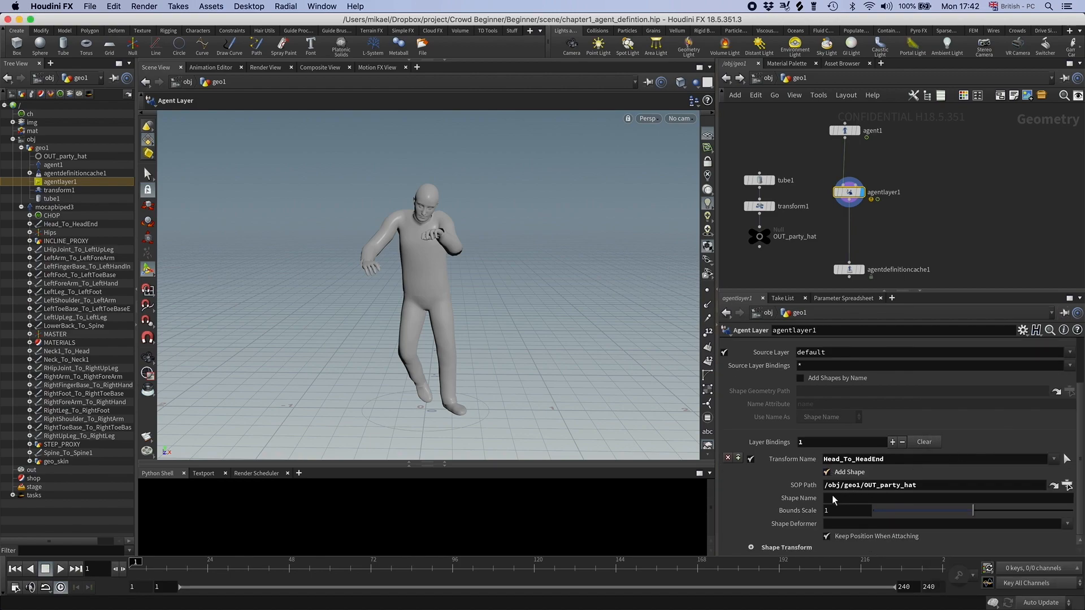
text(hat)
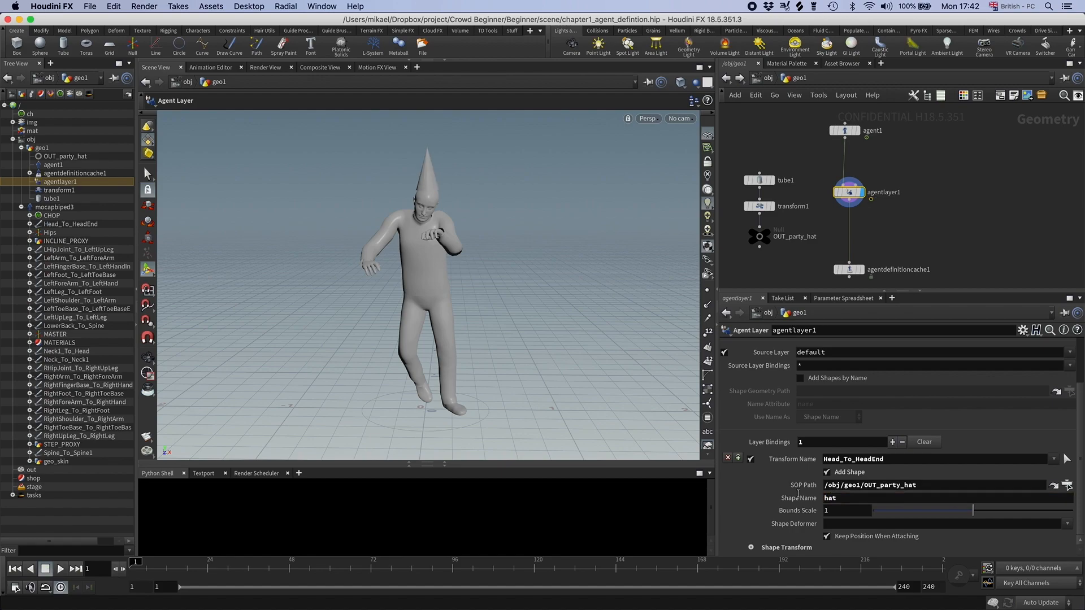
mouse_move(443, 265)
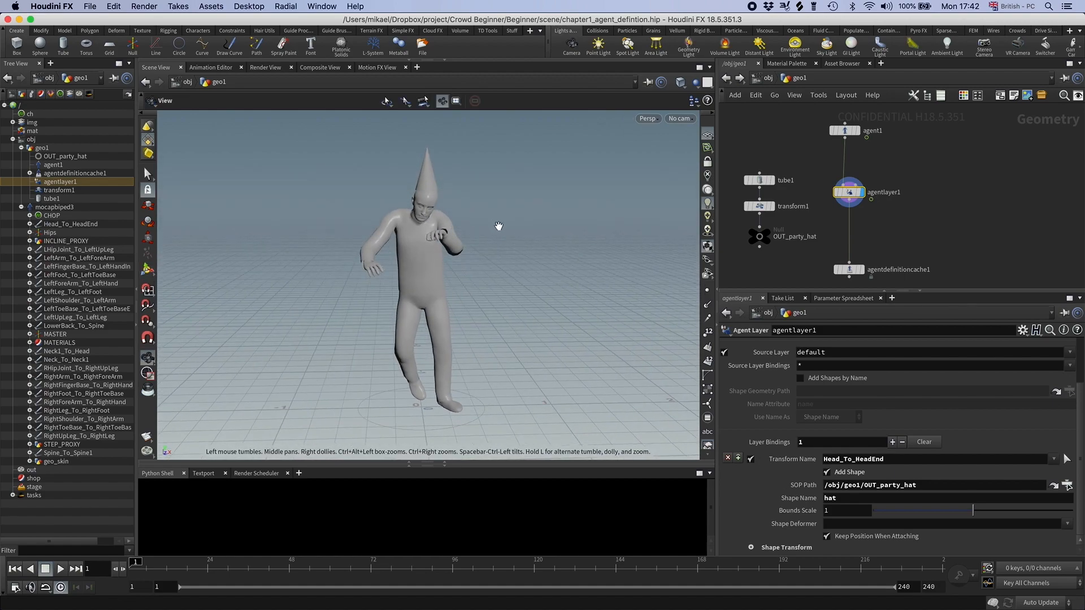
drag(164, 575, 262, 576)
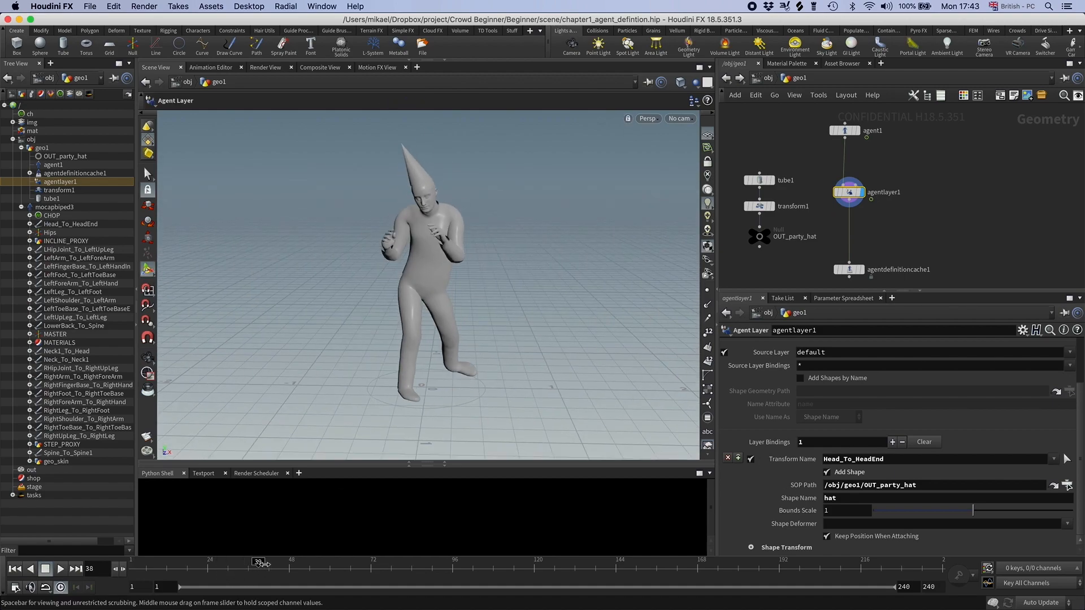
drag(260, 562, 428, 561)
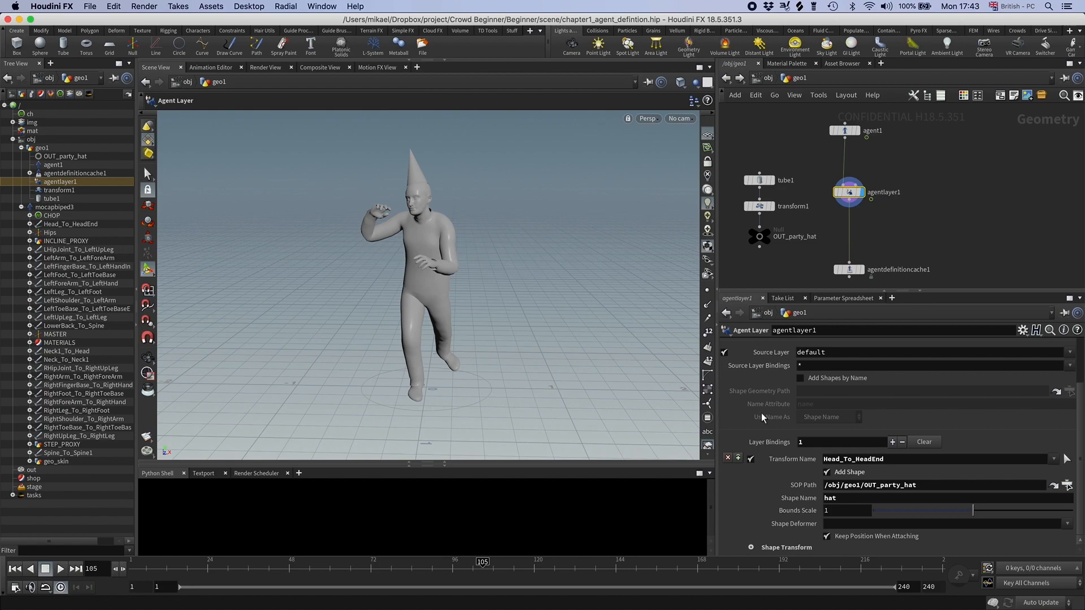
mouse_move(856, 542)
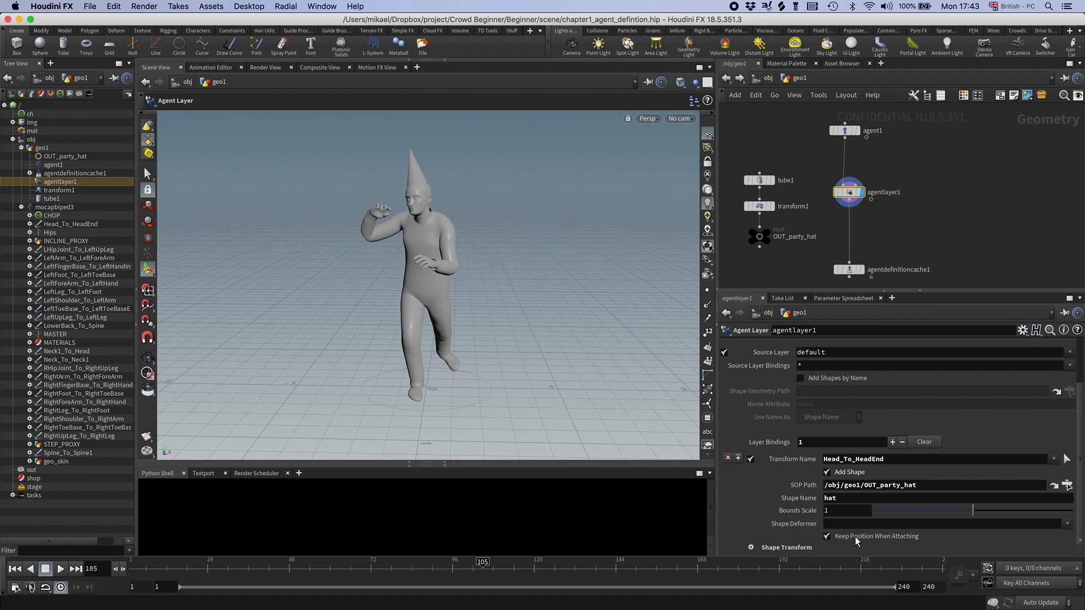
mouse_move(752, 558)
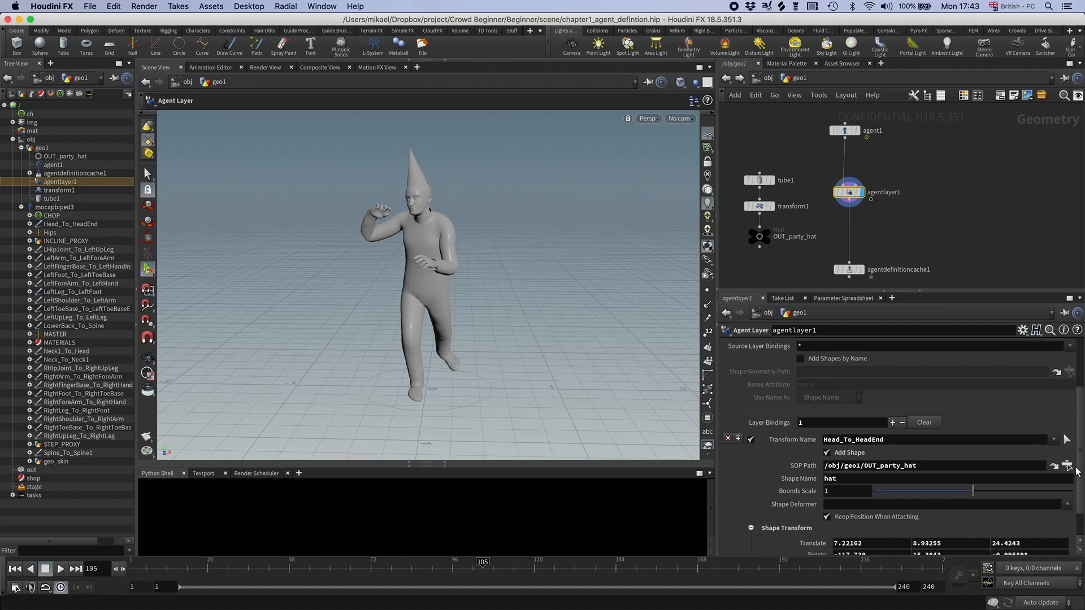
scroll(down, 3)
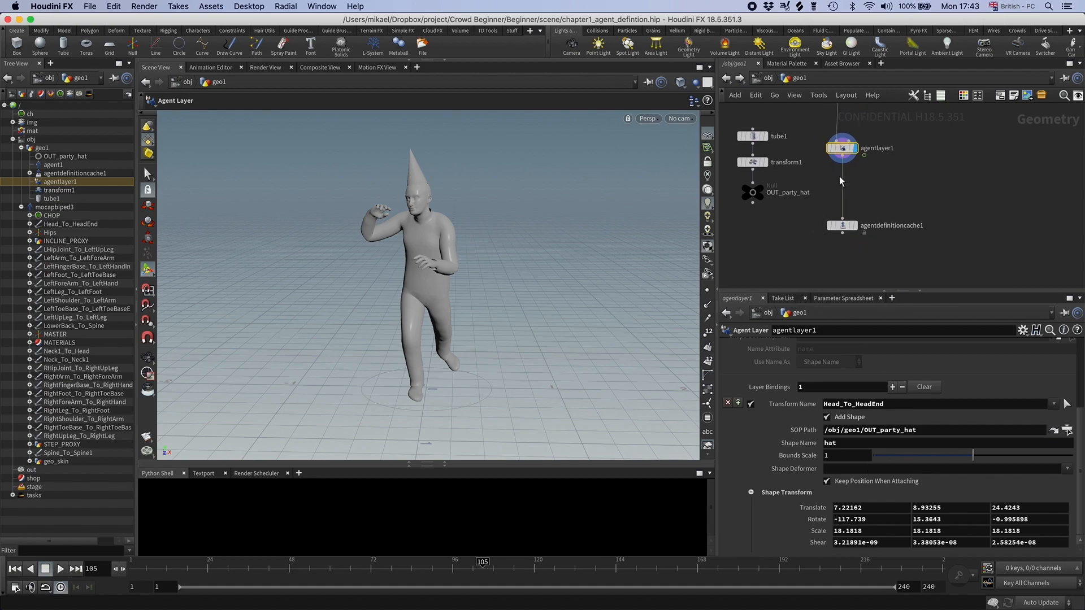
drag(479, 562, 268, 562)
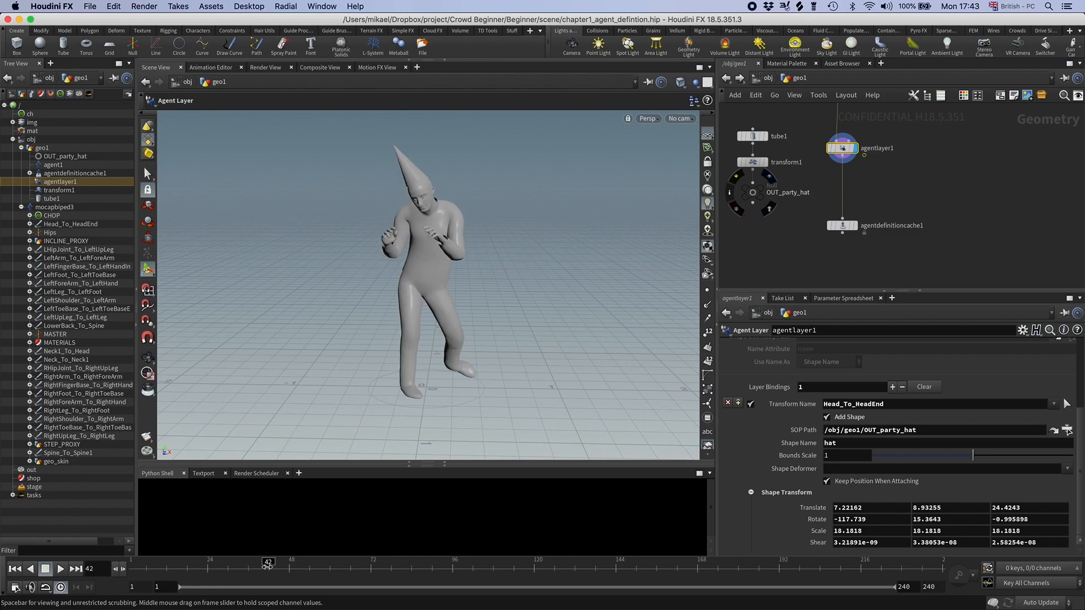
Add an Agent Edit node below agentlayer1, set current layer to party_zombie, and check the definition cache.
key(tab)
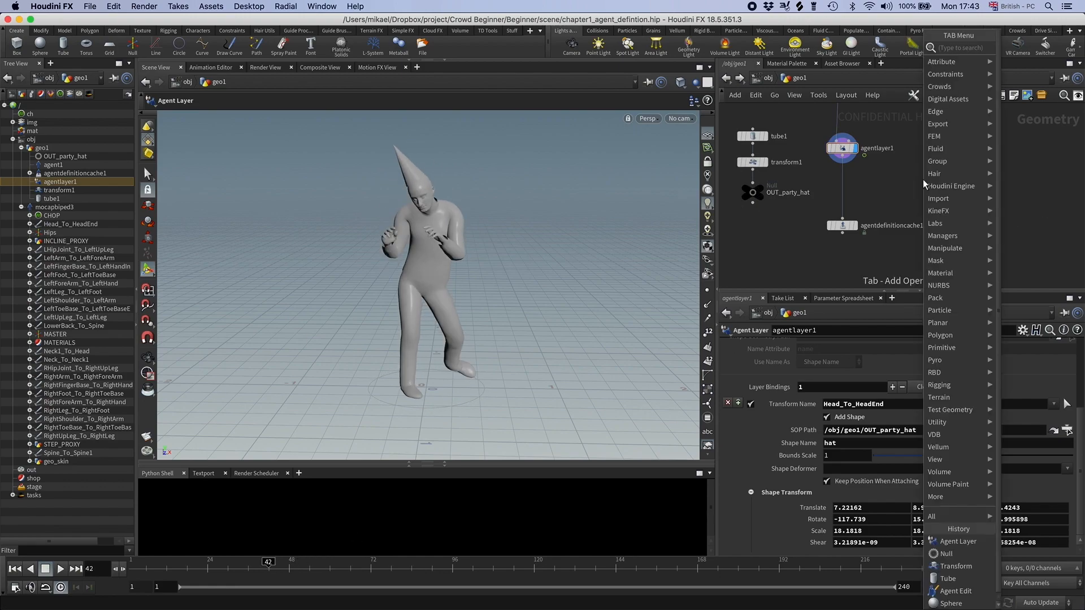
text(agent)
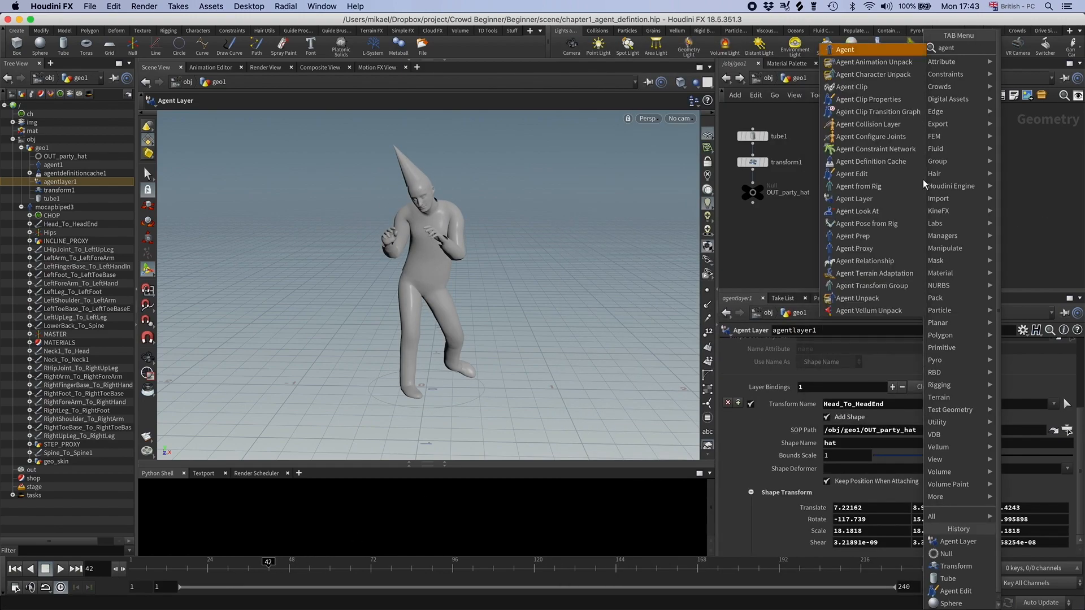
click(852, 173)
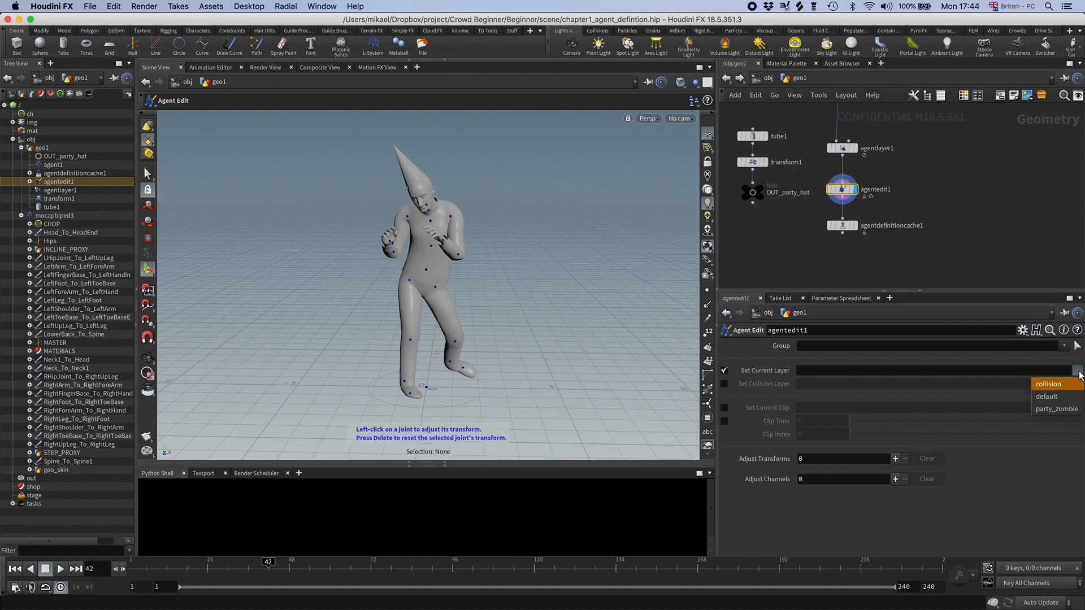
click(1046, 396)
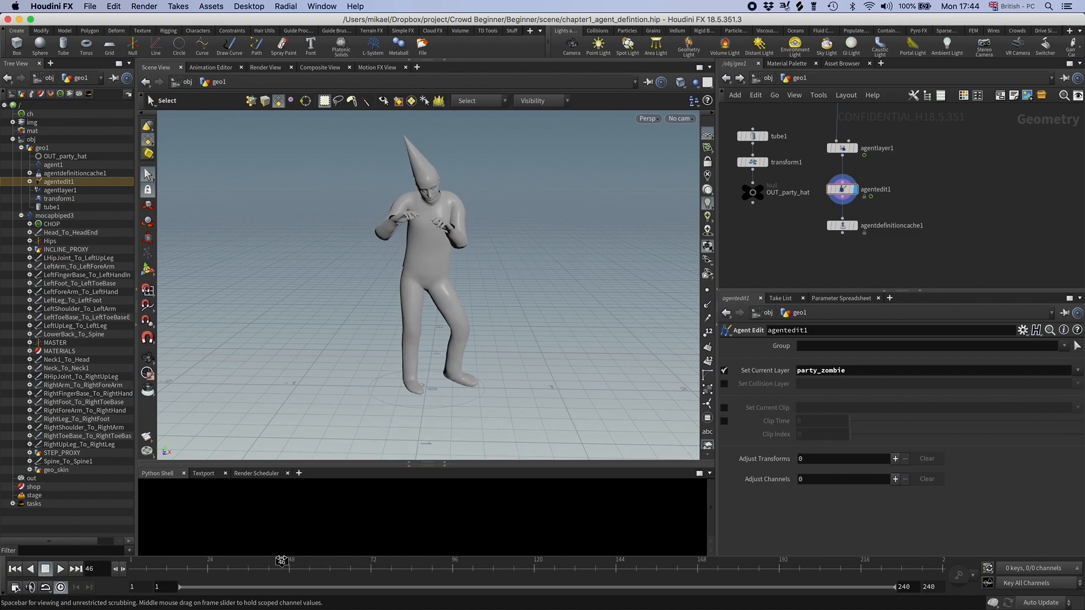
click(842, 225)
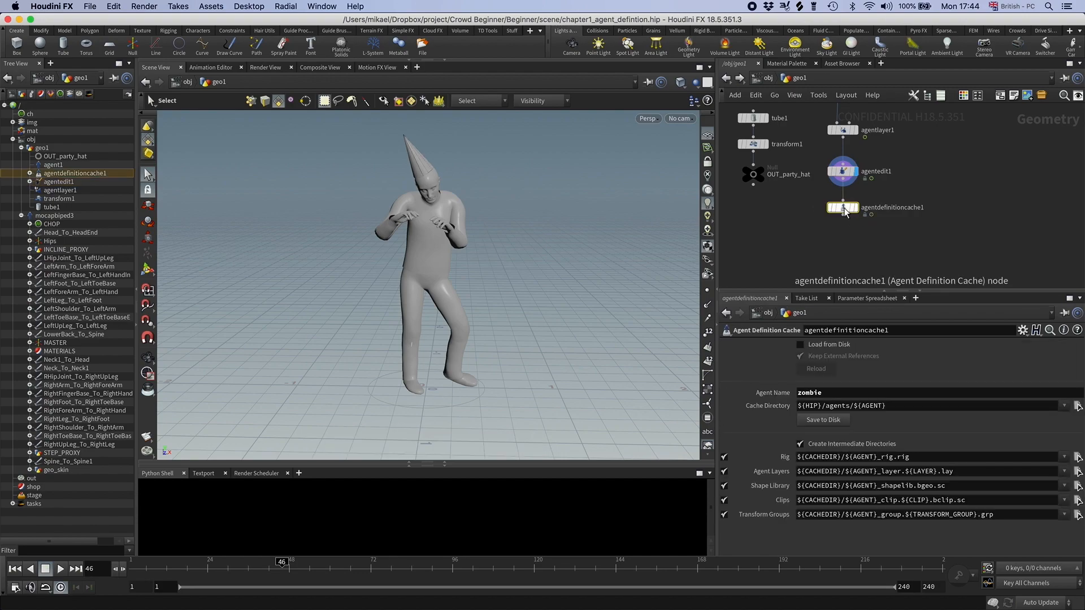